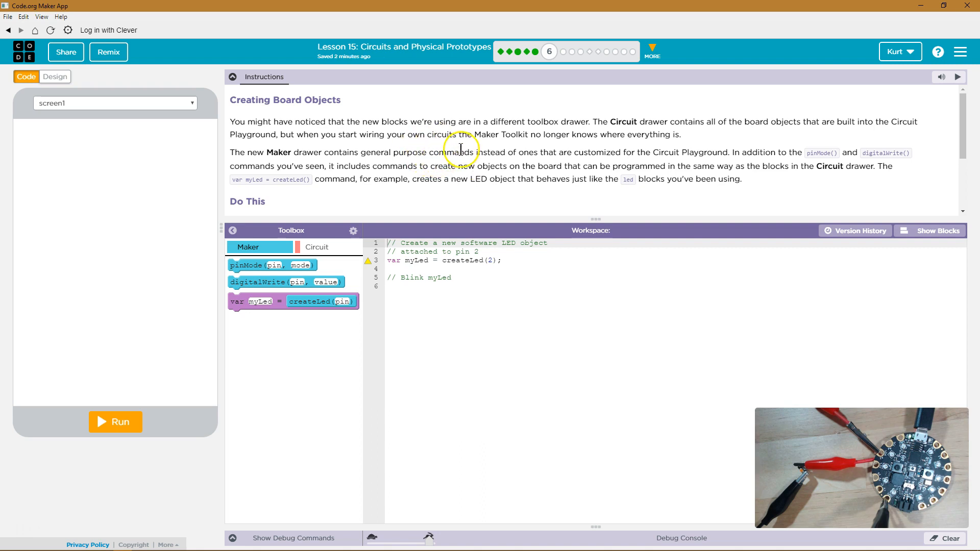
mouse_move(623, 163)
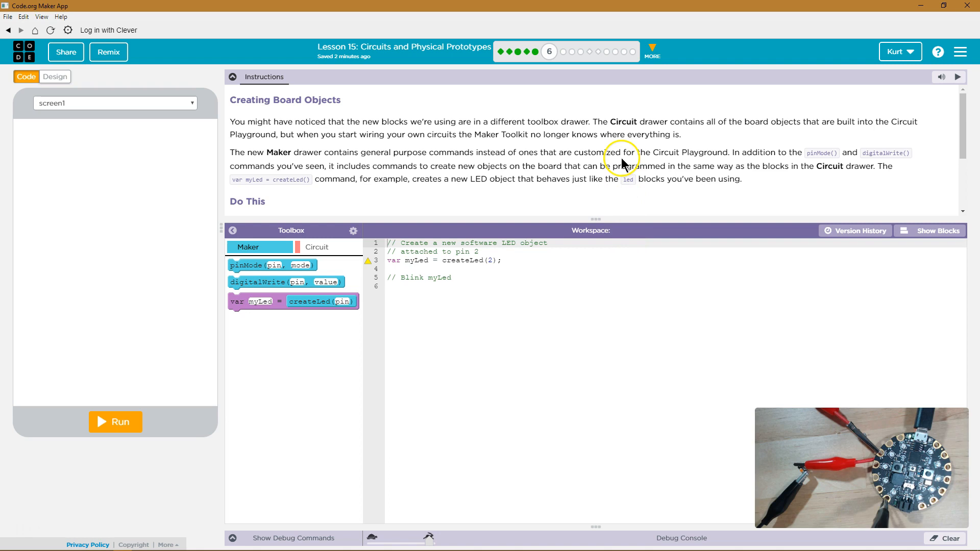
mouse_move(721, 157)
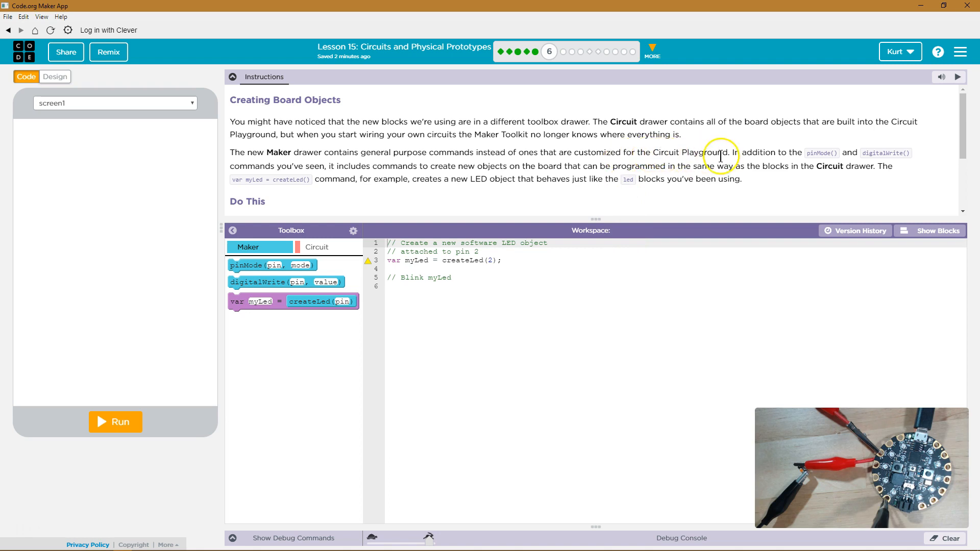
mouse_move(898, 164)
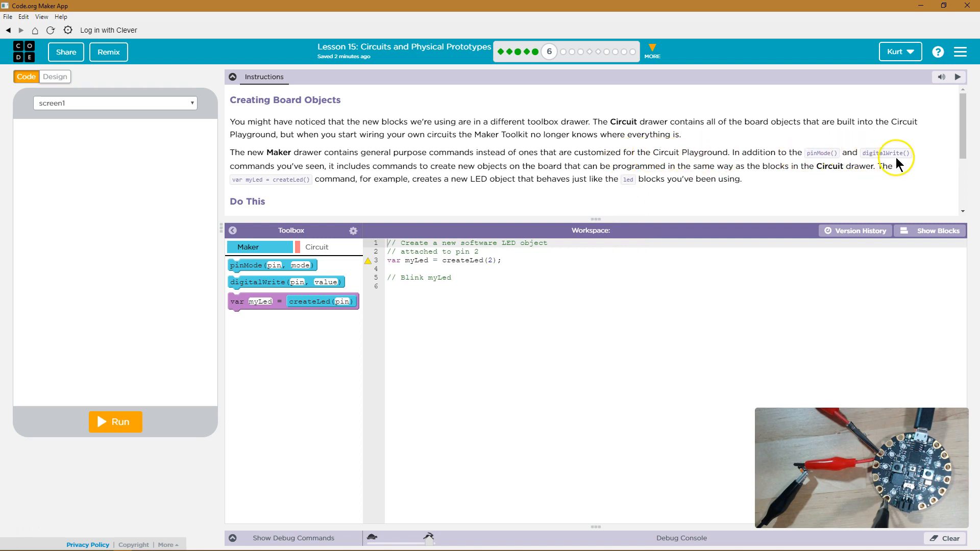
mouse_move(496, 176)
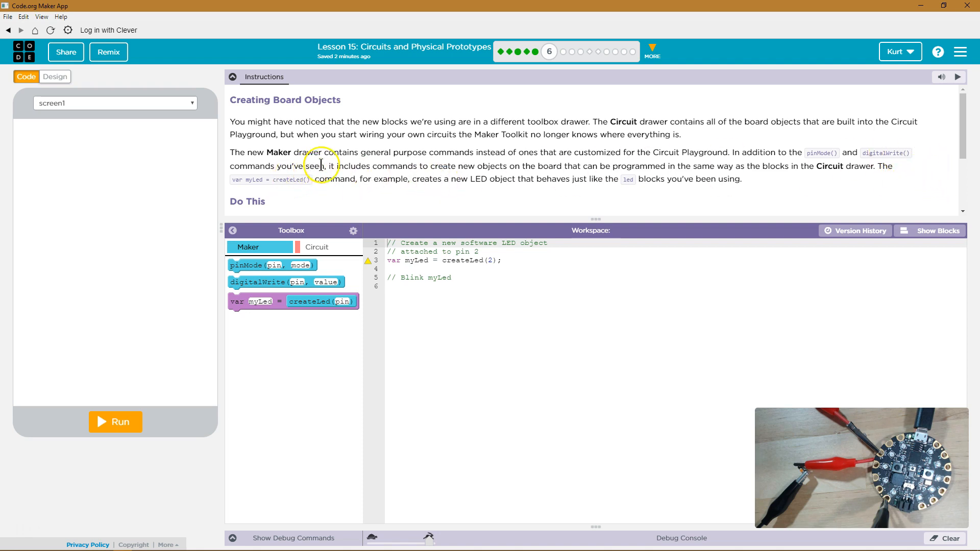
mouse_move(455, 169)
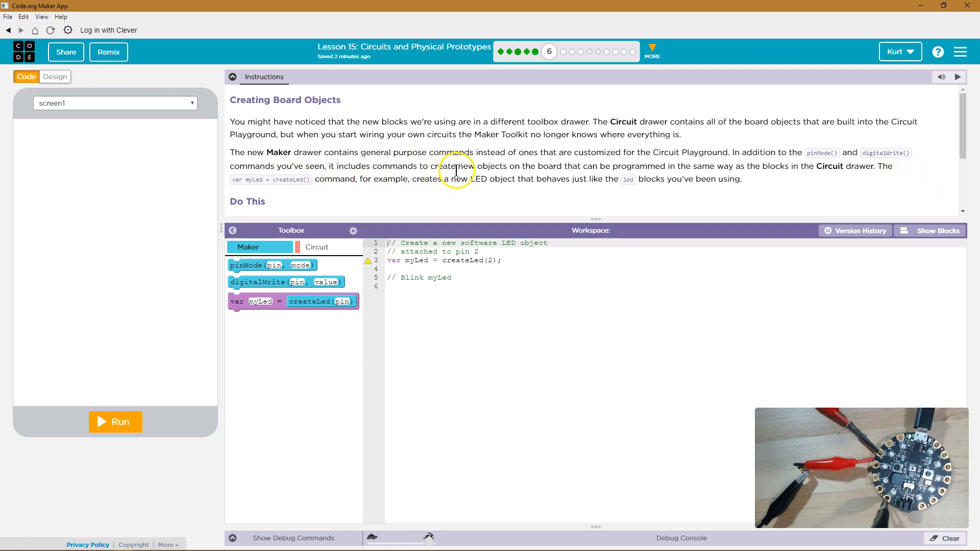
mouse_move(674, 175)
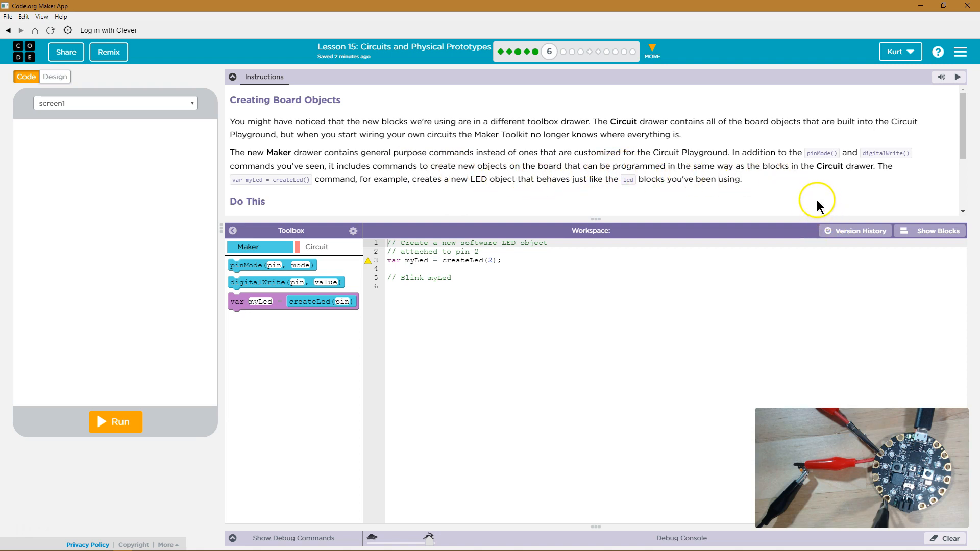
mouse_move(610, 166)
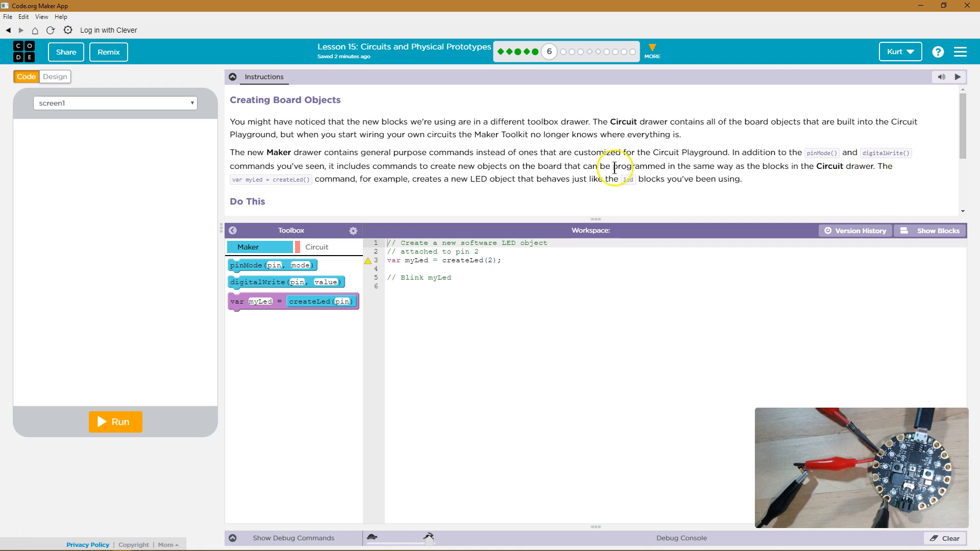
mouse_move(264, 177)
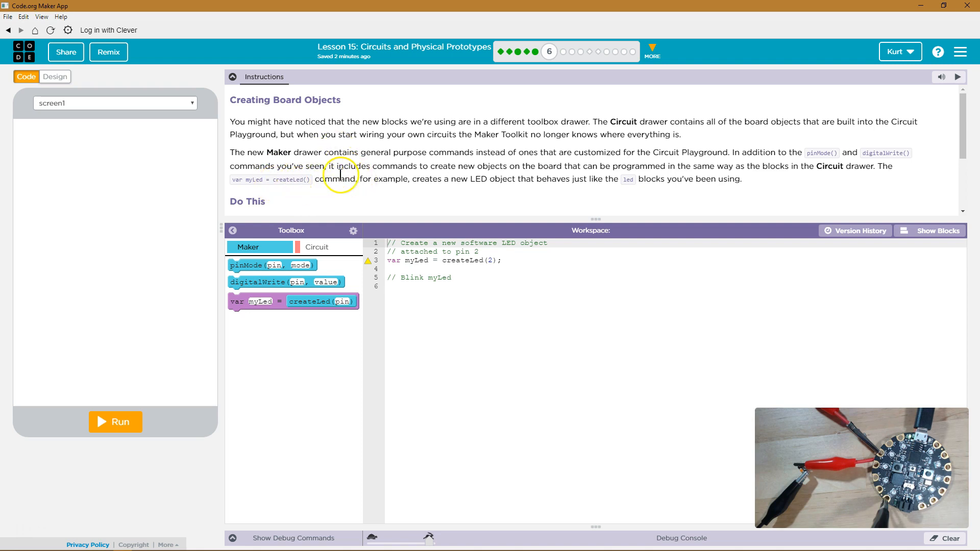
mouse_move(477, 186)
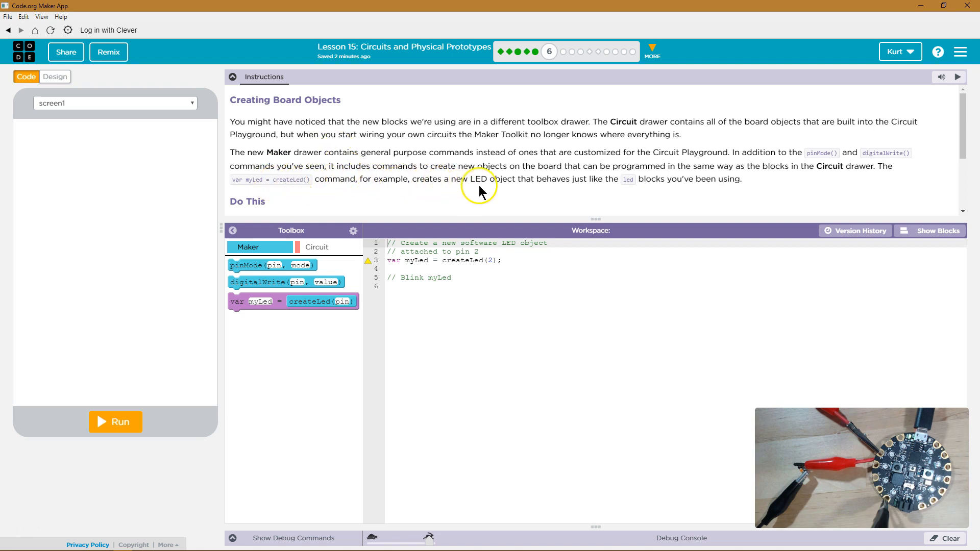
mouse_move(616, 179)
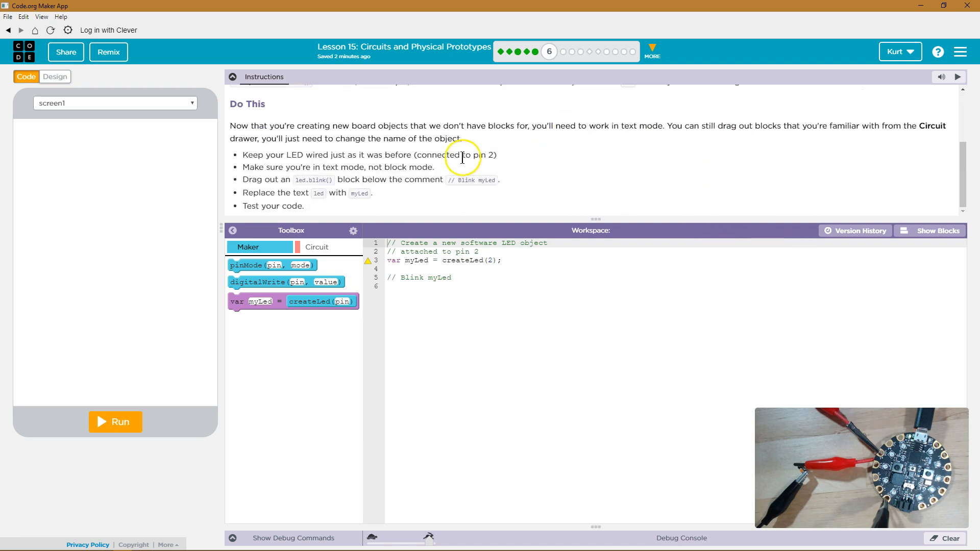
mouse_move(376, 130)
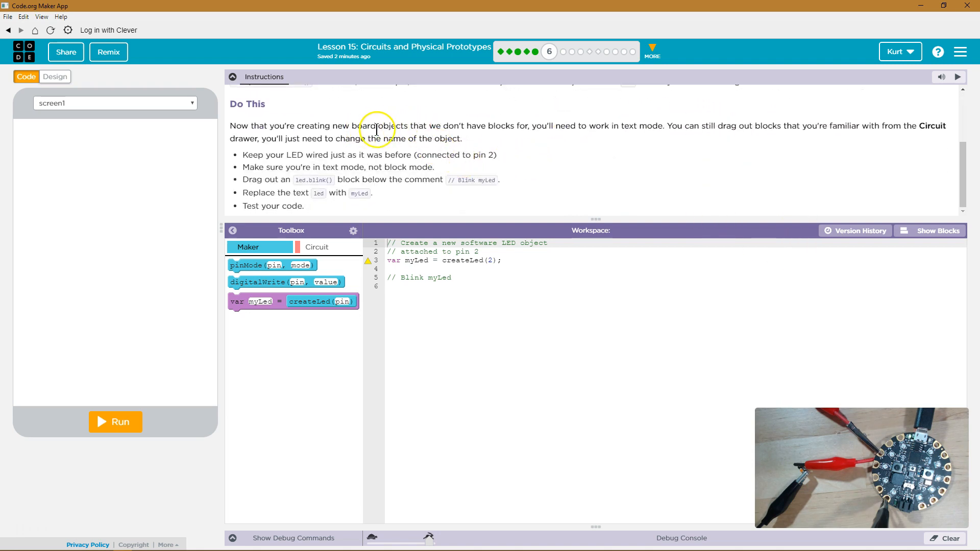
mouse_move(432, 127)
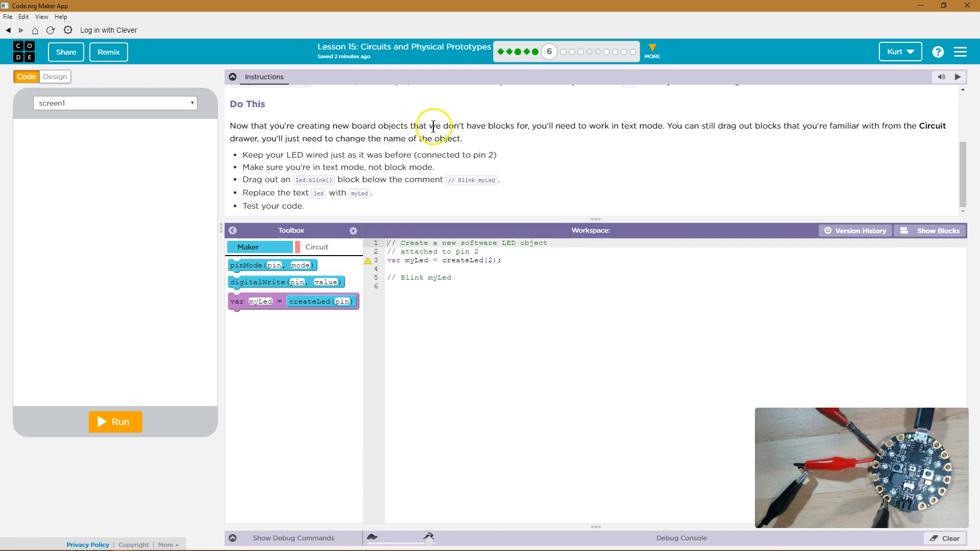
mouse_move(544, 127)
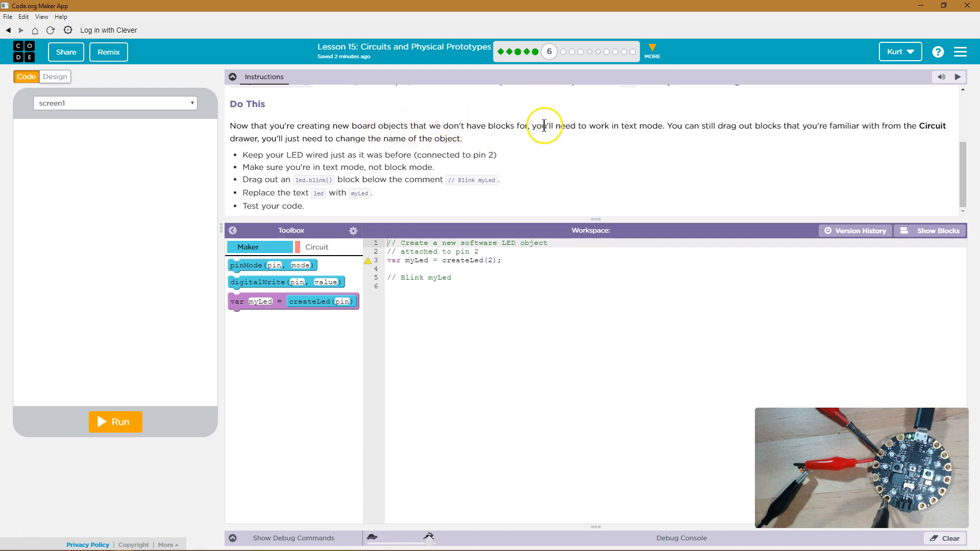
mouse_move(682, 129)
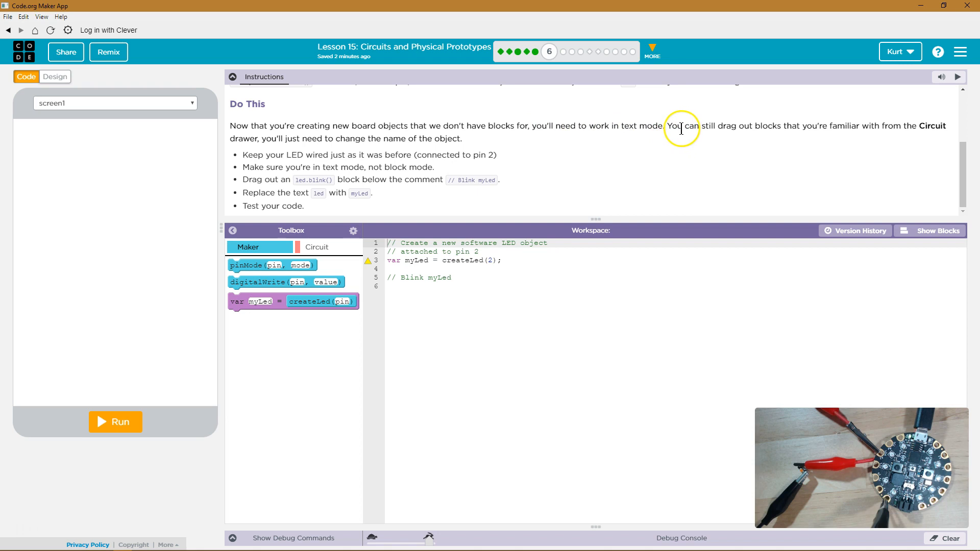
mouse_move(886, 138)
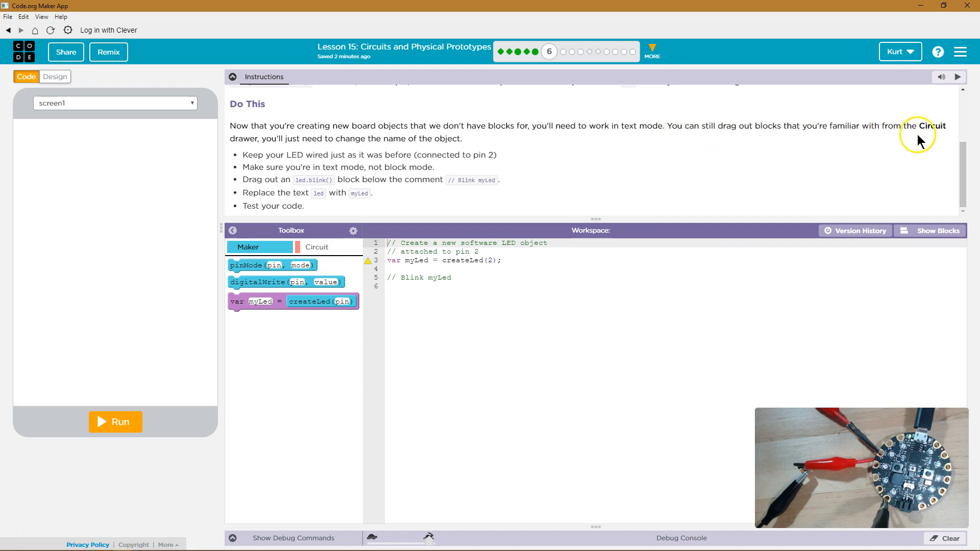
mouse_move(334, 148)
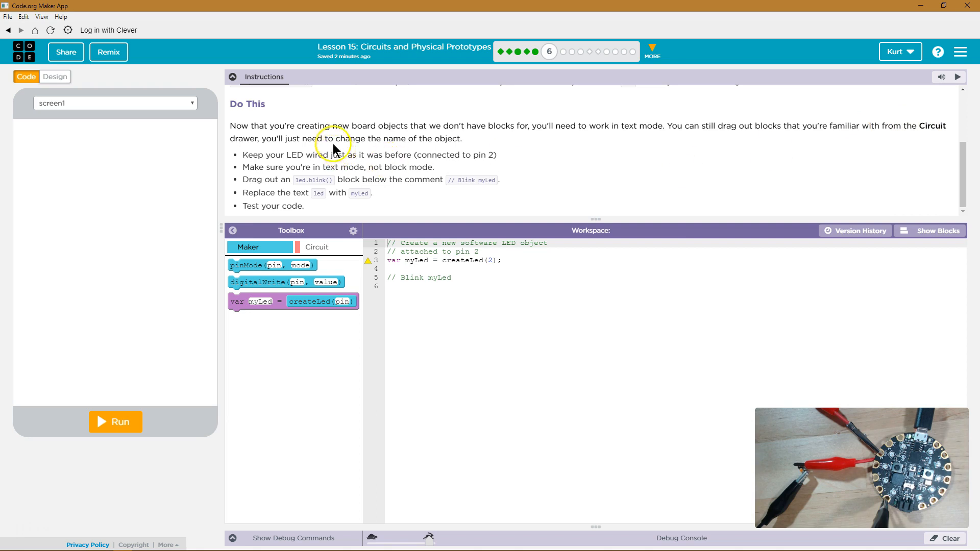
mouse_move(339, 159)
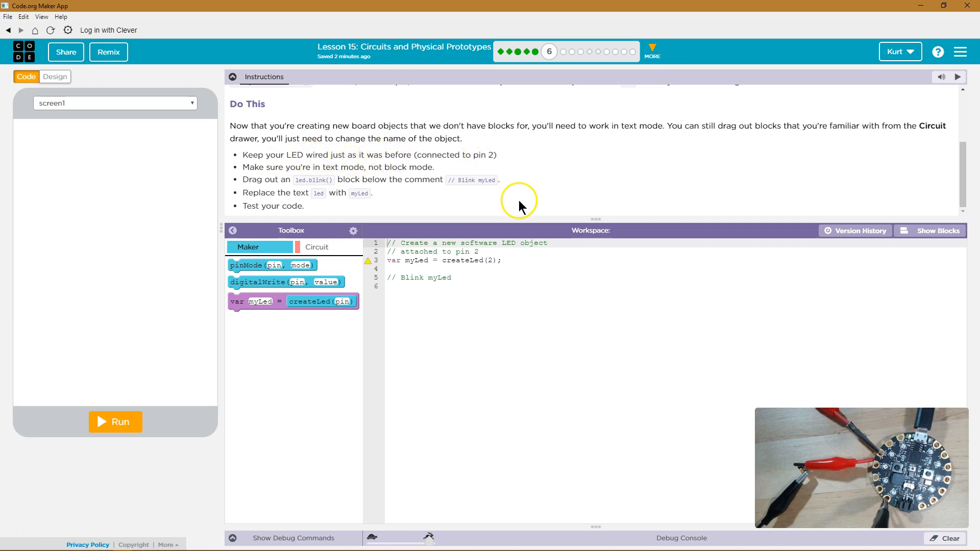
mouse_move(235, 192)
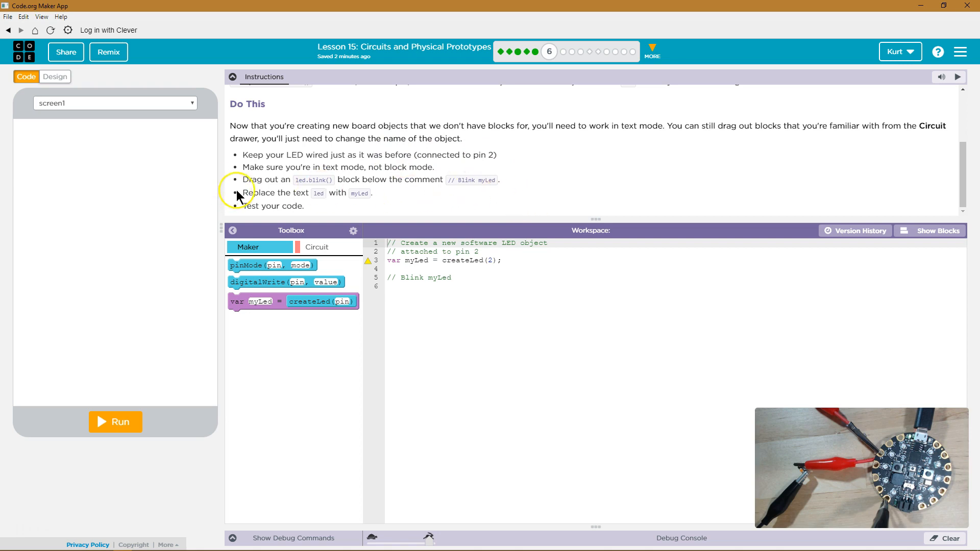
mouse_move(394, 180)
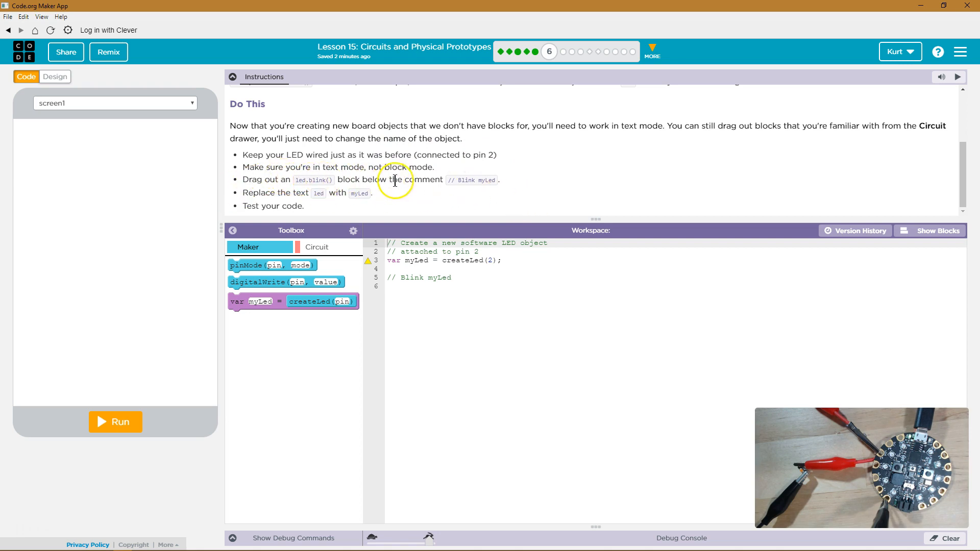
mouse_move(355, 258)
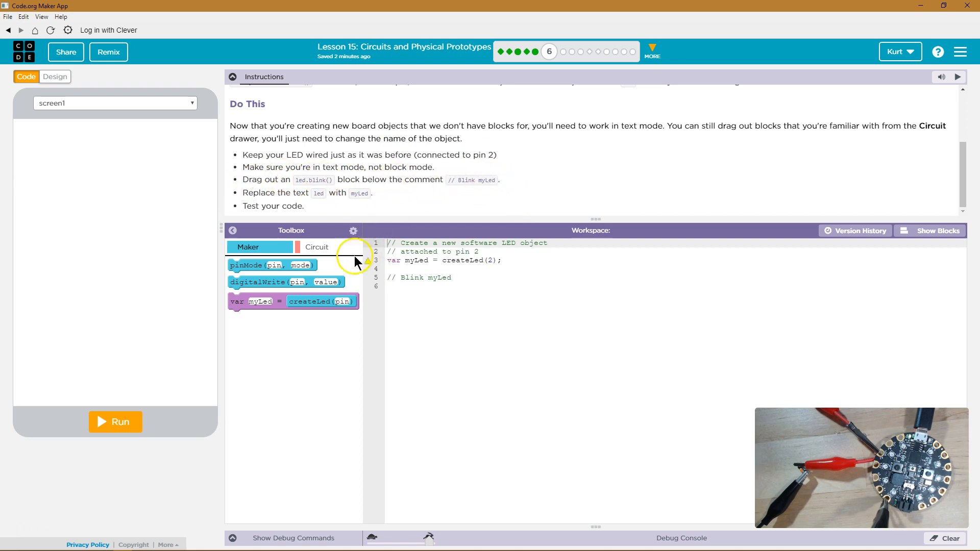
- Drag a led.blink(200) call from the Circuit drawer onto line 6 below the // Blink myLed comment
left_click(316, 247)
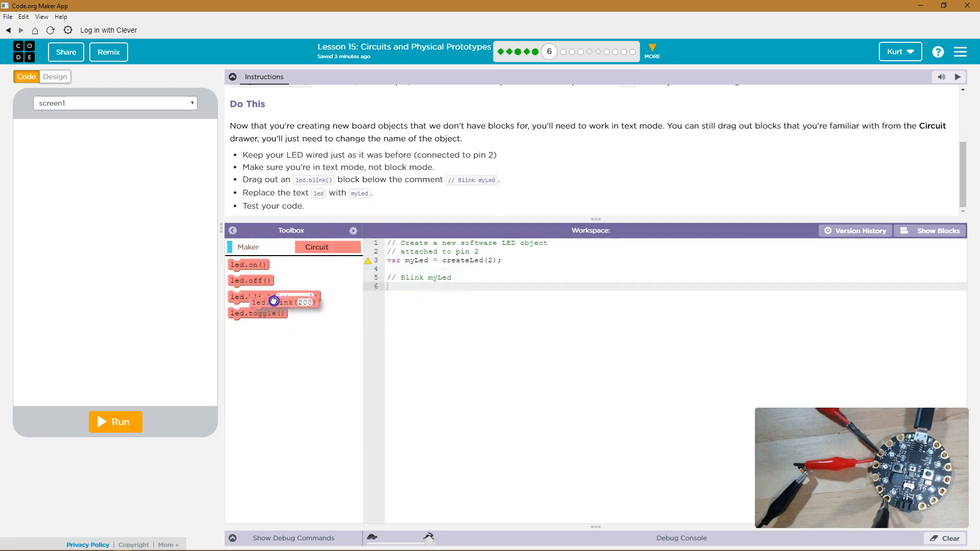
left_click(247, 247)
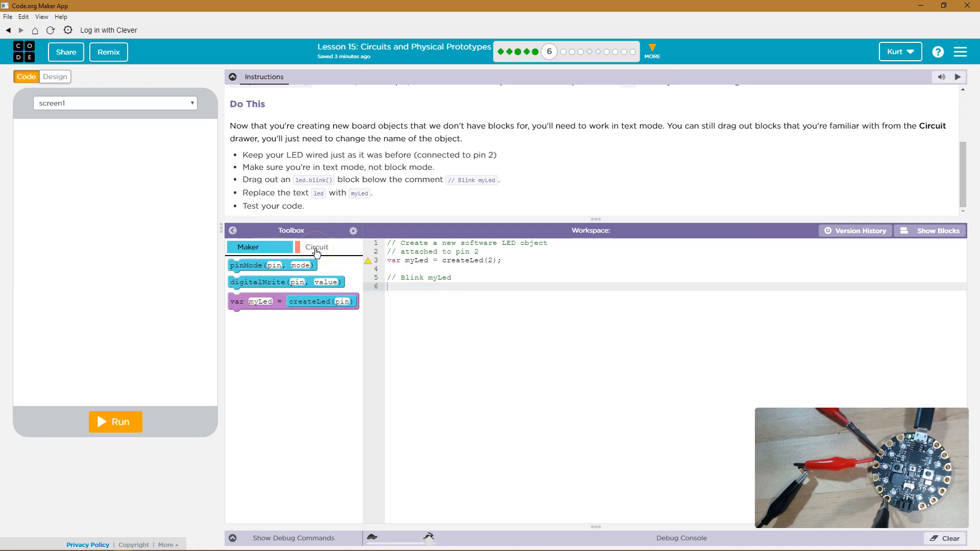
left_click(316, 247)
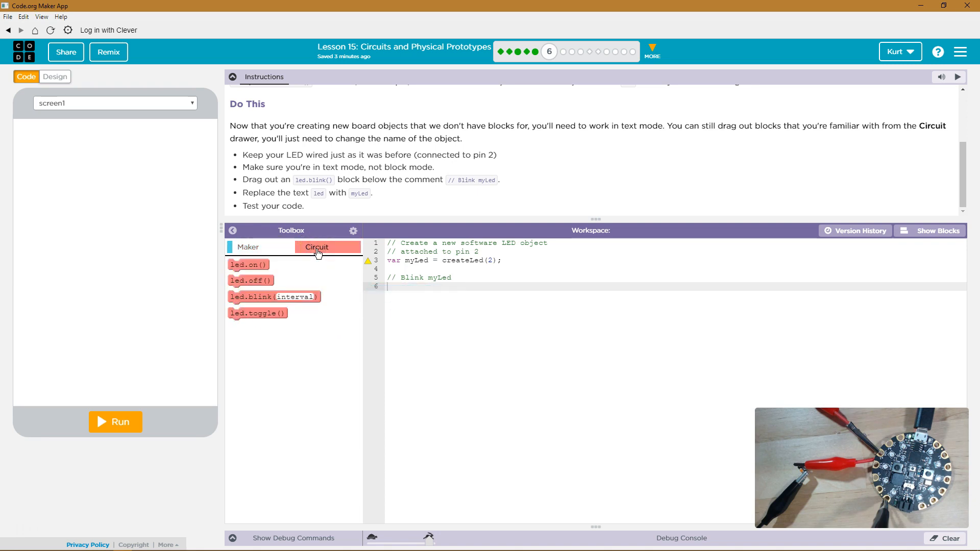
left_click_drag(273, 296, 439, 293)
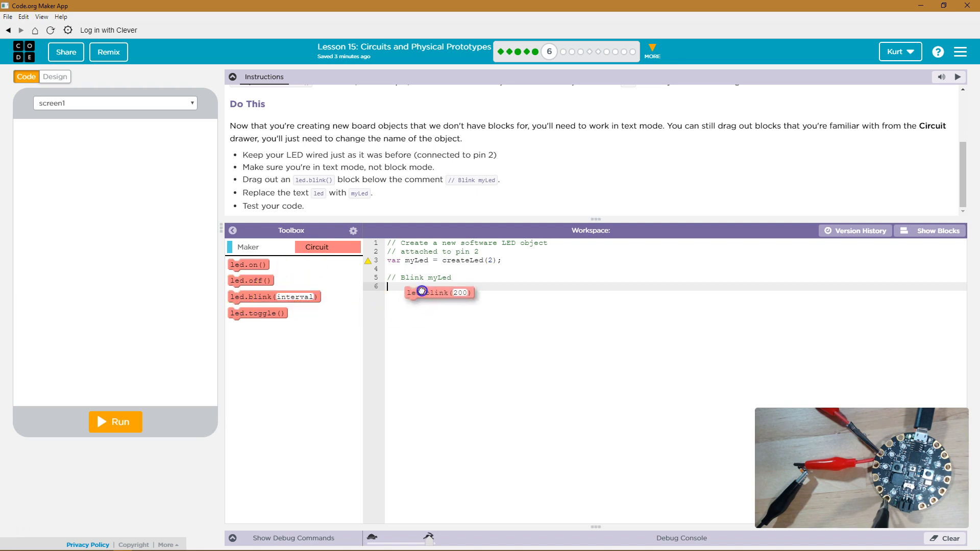
left_click_drag(438, 292, 421, 286)
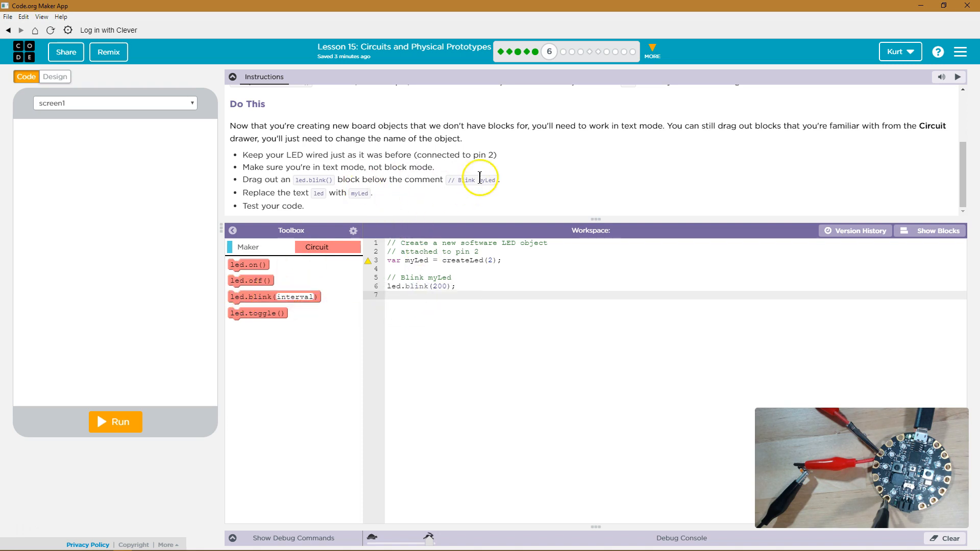
mouse_move(338, 193)
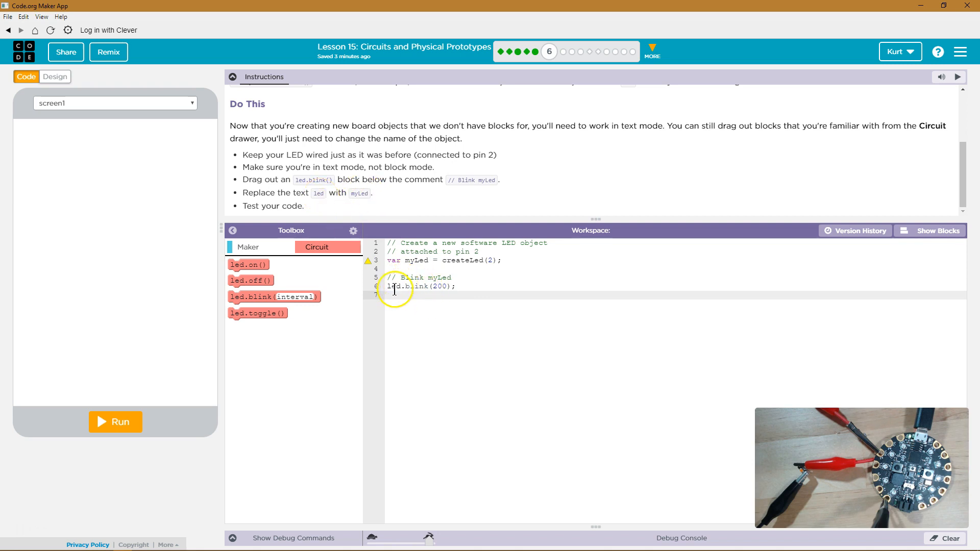
- Replace 'led' on line 6 with 'myLed' so it reads myLed.blink(200);
double_click(392, 286)
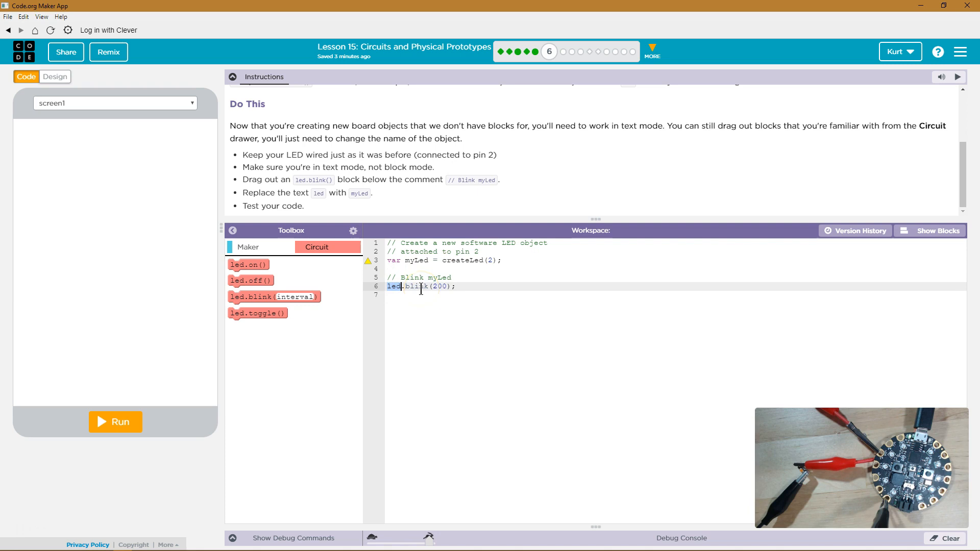
type("myL")
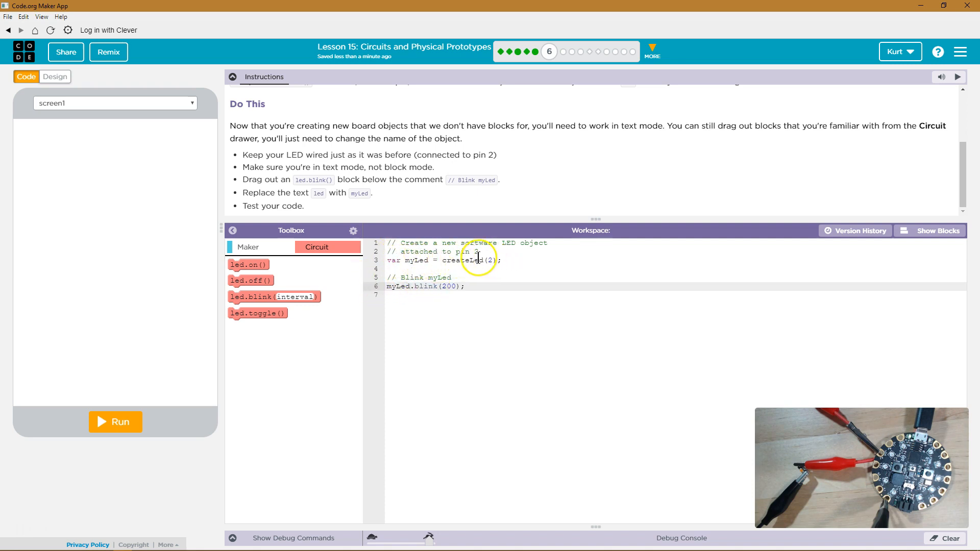
double_click(482, 261)
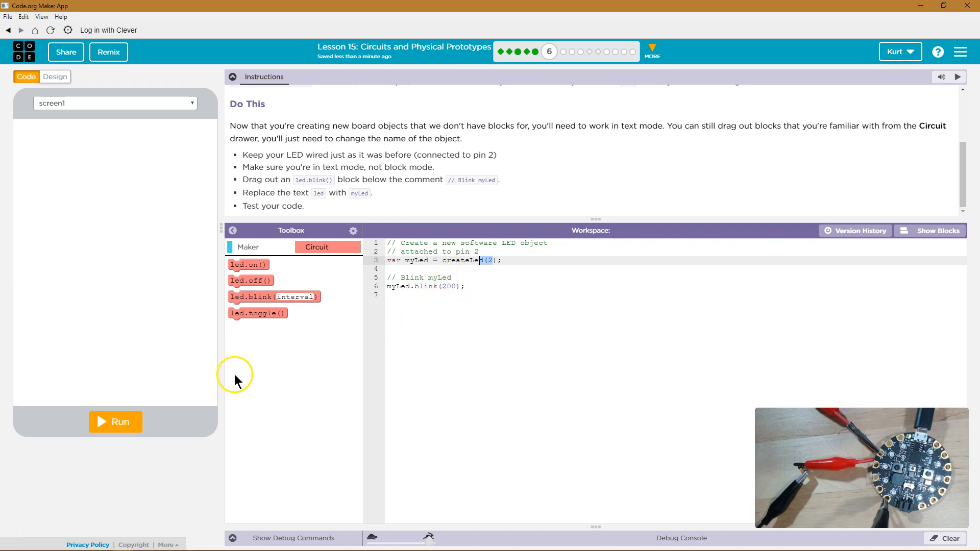
- Run the program to blink the board's LED, then mark the lesson finished
left_click(125, 423)
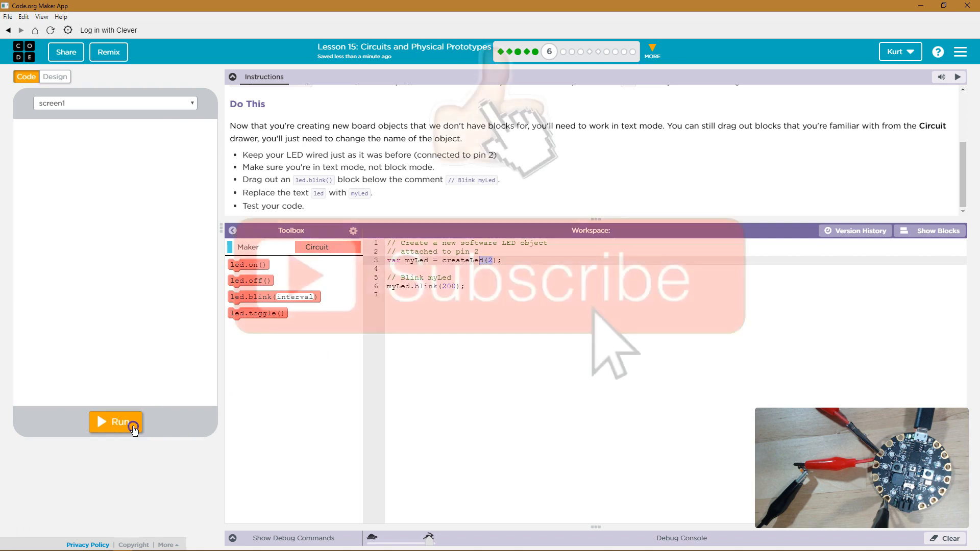
left_click(115, 422)
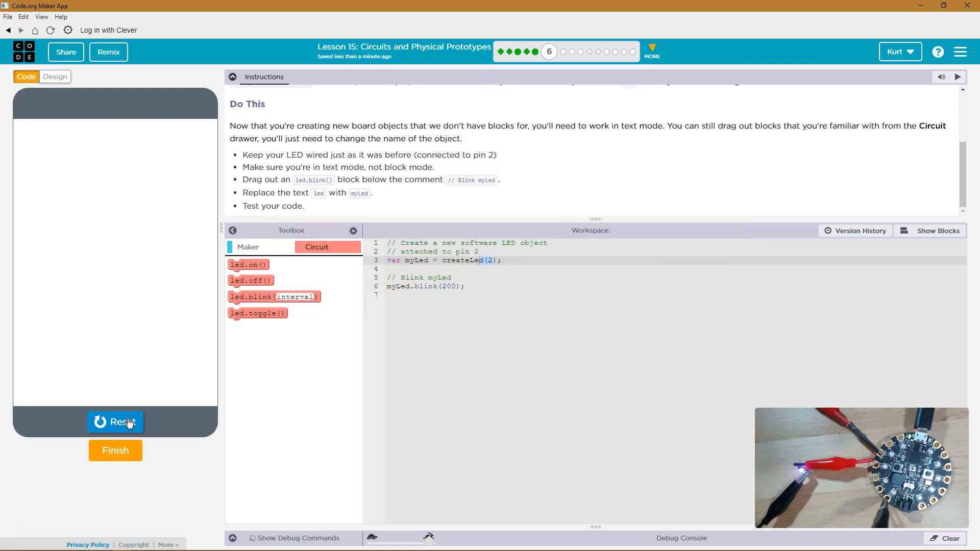
left_click(114, 451)
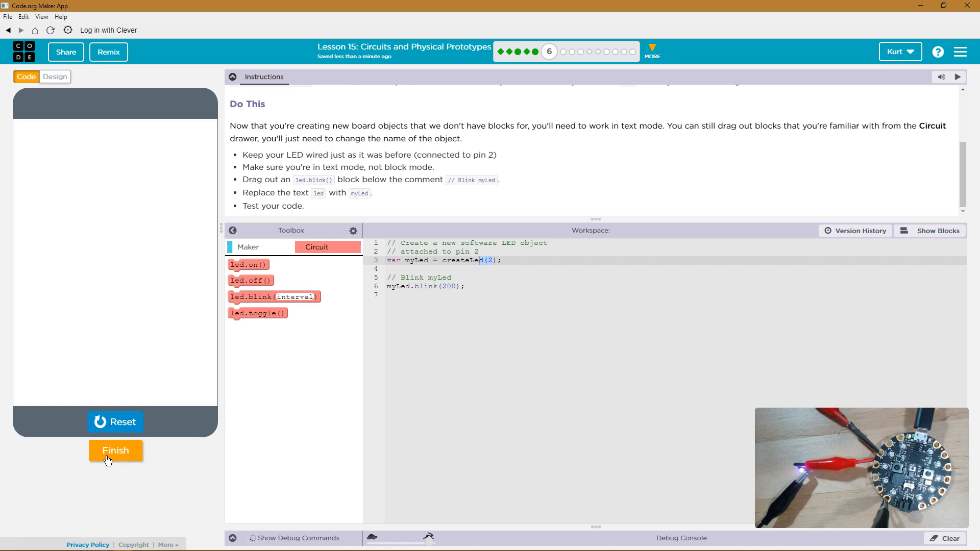
left_click(116, 451)
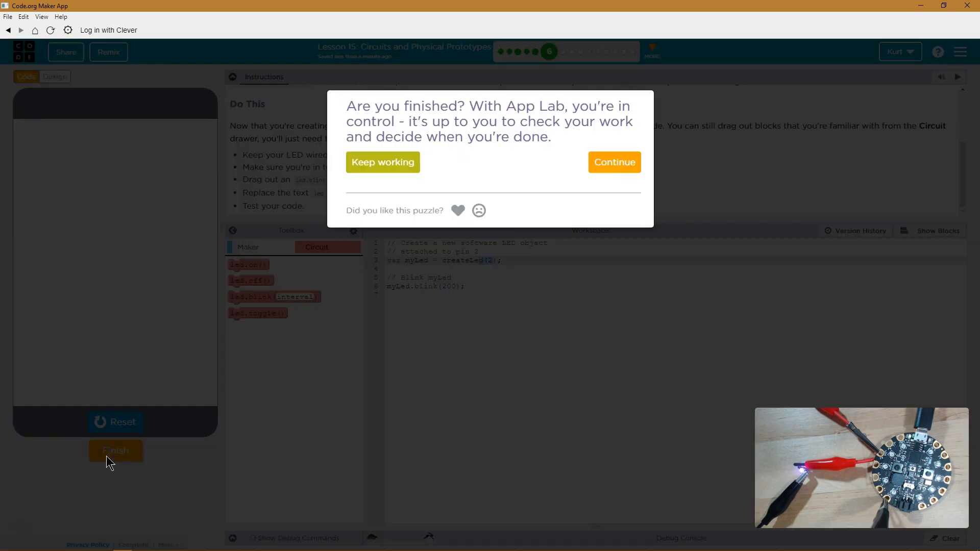